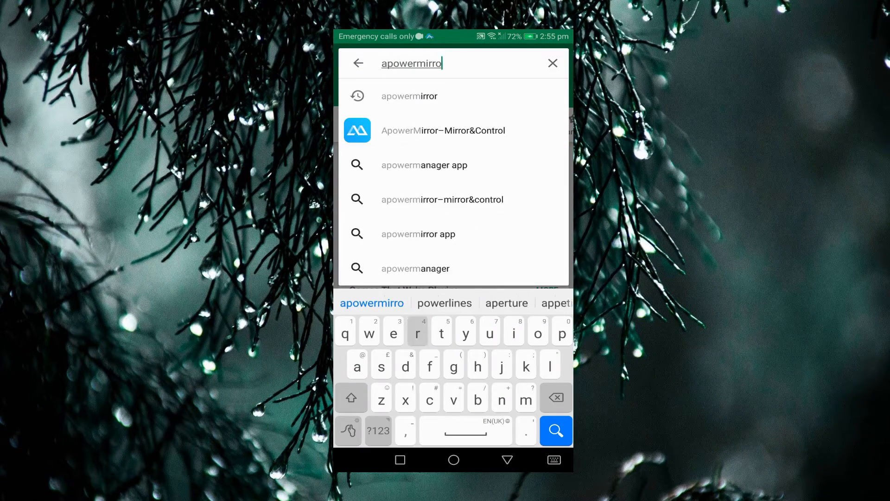
# Step: Install the ApowerMirror–Mirror&Control app from its Play Store page
pyautogui.click(443, 130)
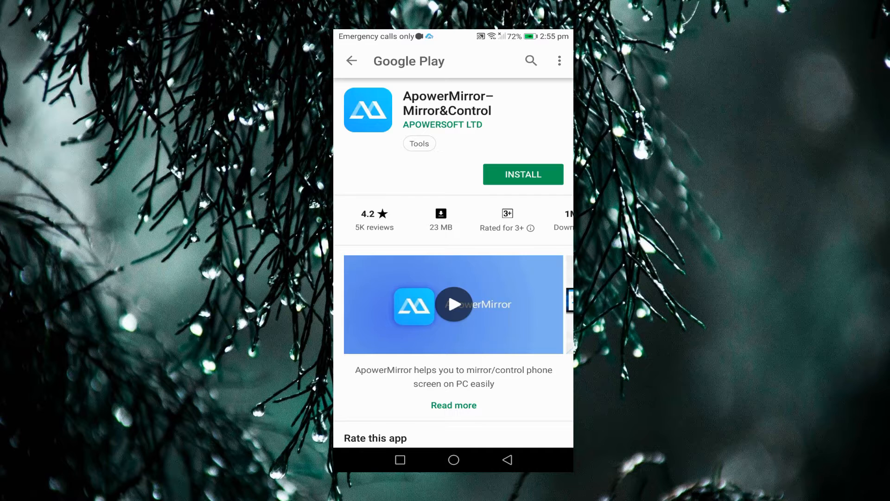
pyautogui.click(522, 174)
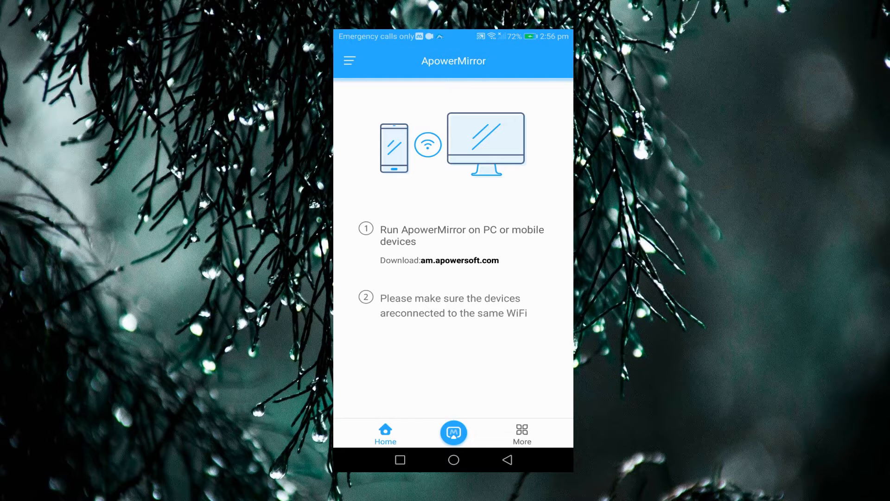
# Step: Start Phone Screen Mirroring to the Apowersoft[ApowerTech 05] computer over WiFi and allow screen capture
pyautogui.click(454, 432)
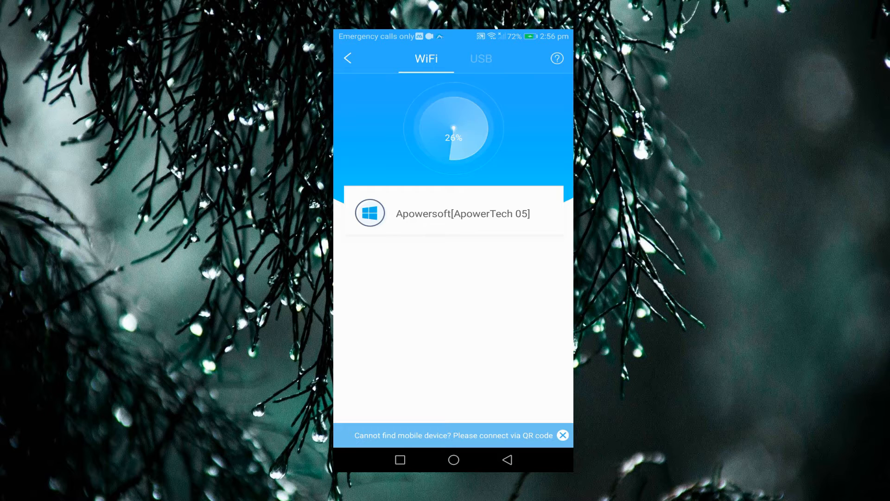
pyautogui.click(453, 213)
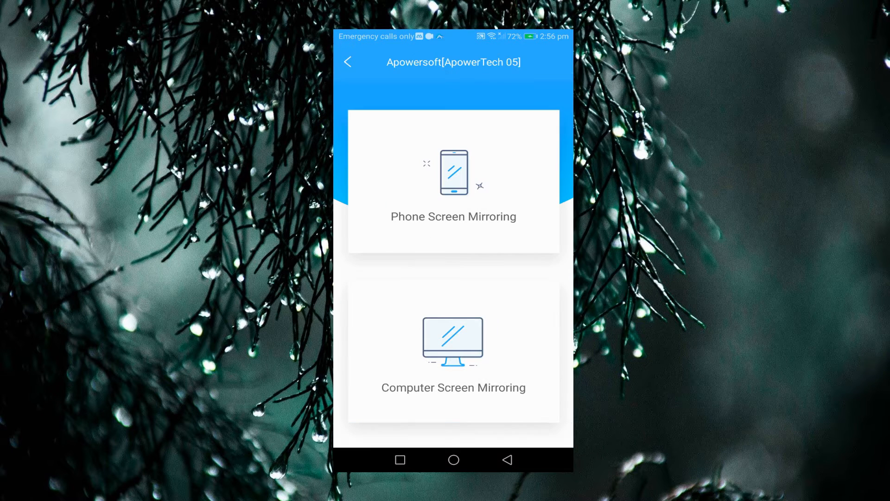
pyautogui.click(453, 182)
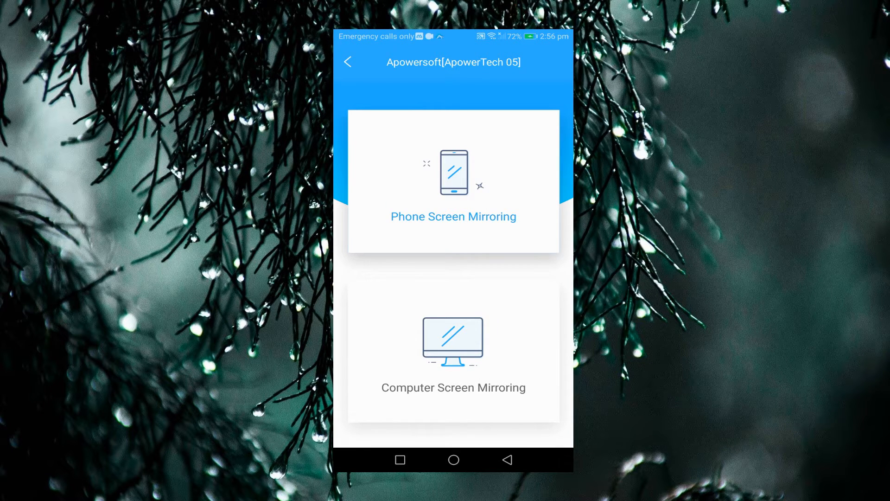
pyautogui.click(453, 182)
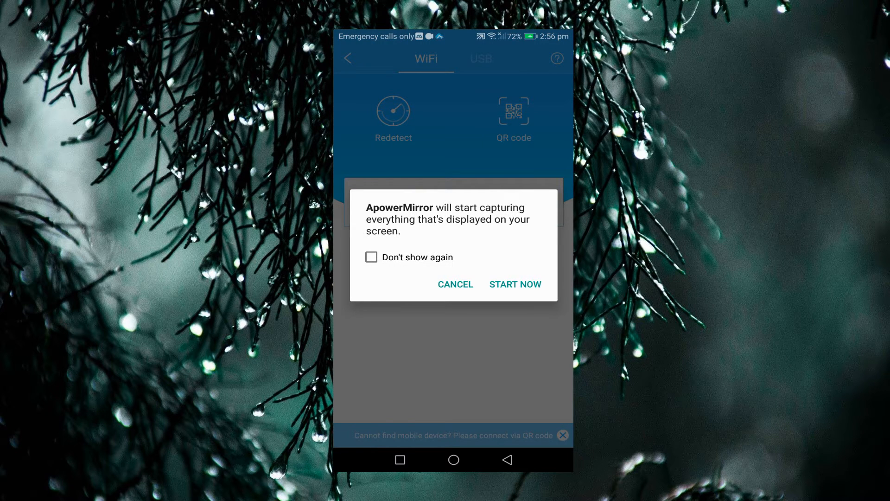
pyautogui.click(515, 285)
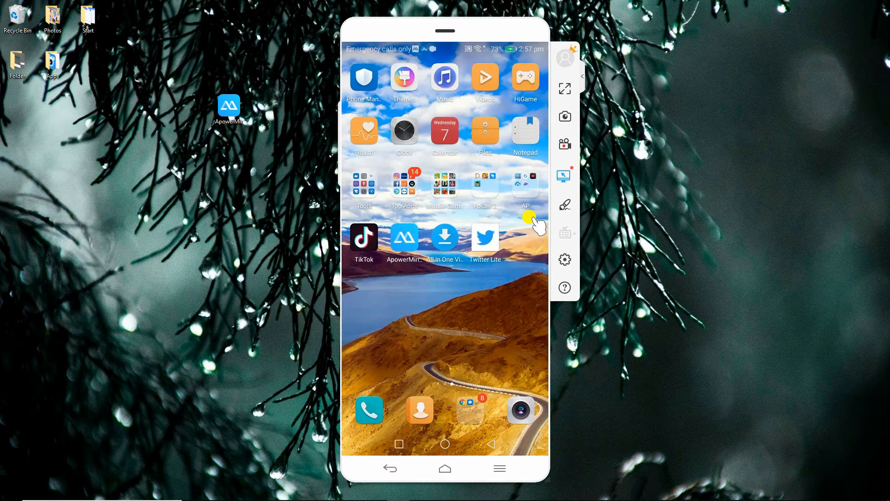
# Step: Record the mirrored phone screen, stop it, and play the new video from the ApowerMirror folder
pyautogui.click(444, 187)
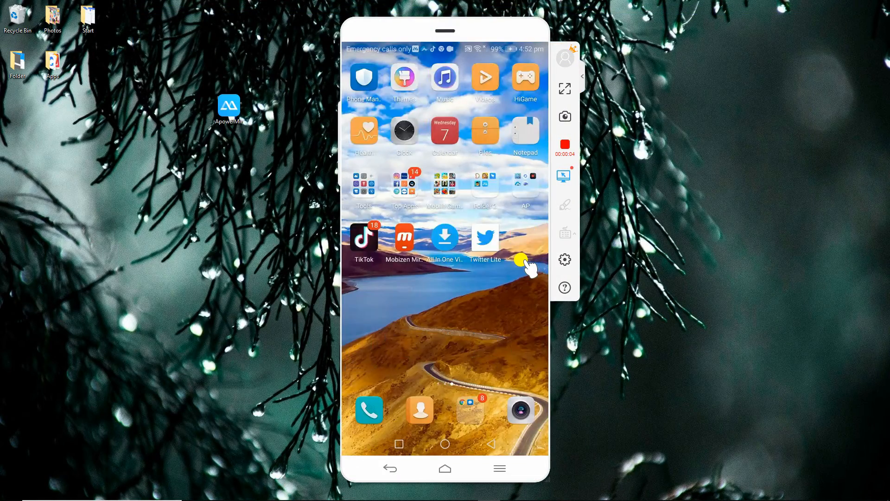
pyautogui.click(363, 238)
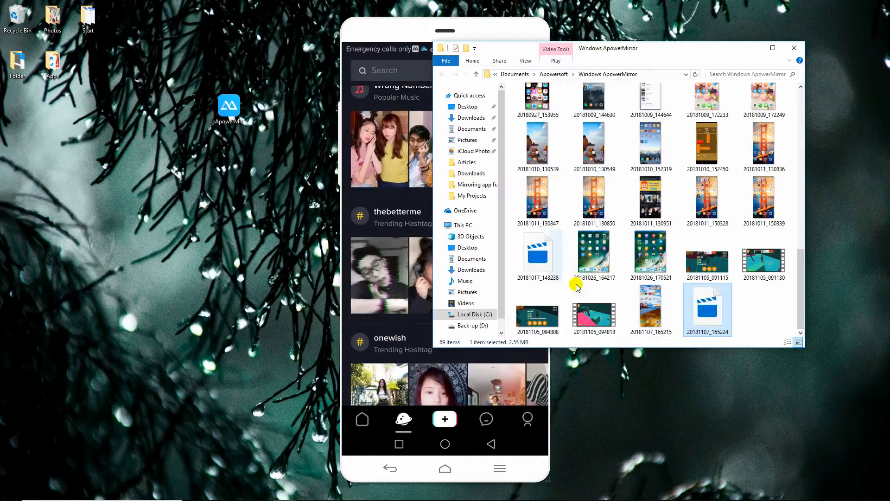
pyautogui.doubleClick(708, 310)
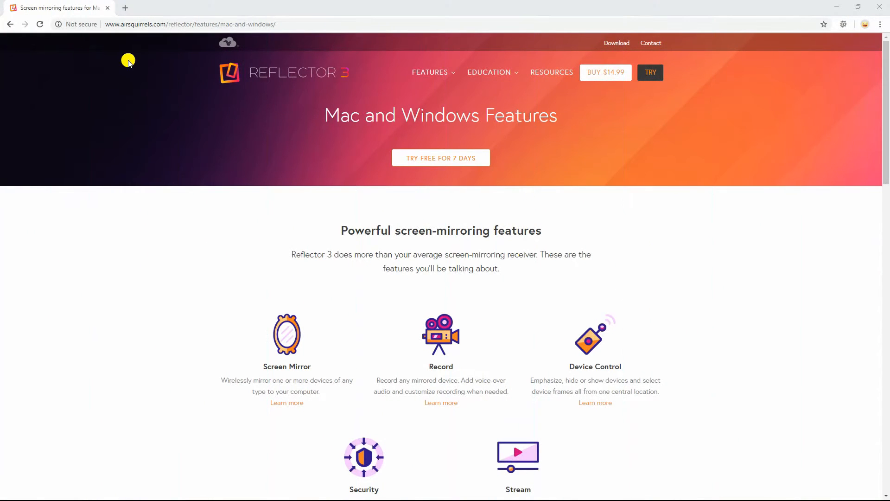
pyautogui.moveTo(103, 24)
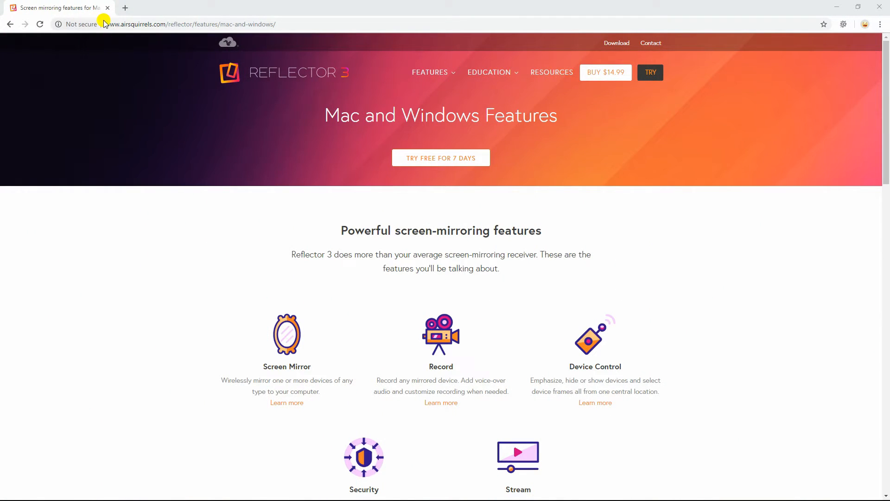
# Step: Highlight the airsquirrels.com Reflector 3 features page address in Chrome's address bar
pyautogui.click(171, 25)
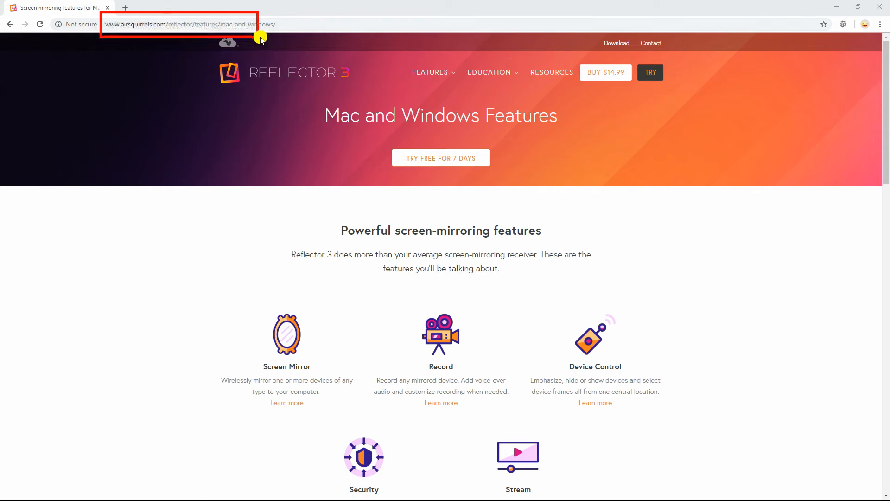
pyautogui.moveTo(348, 74)
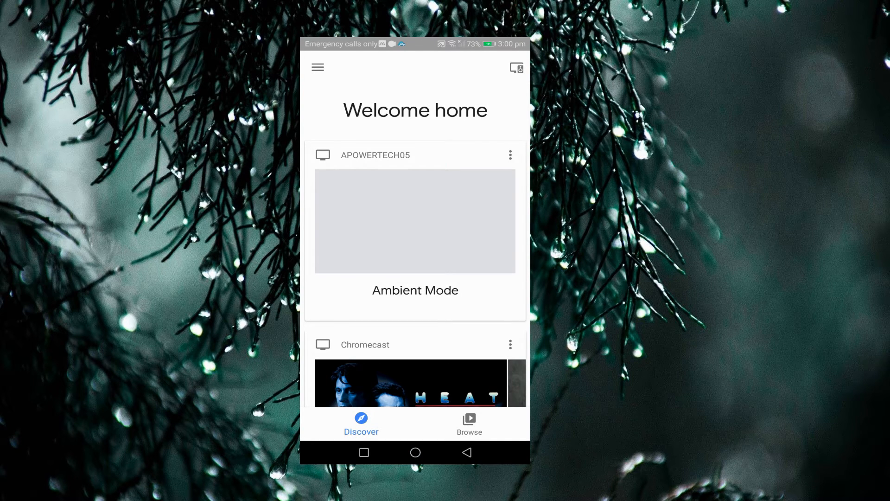
# Step: Choose Cast screen / audio from Google Home's menu and select APOWERTECH05 as the target
pyautogui.click(317, 66)
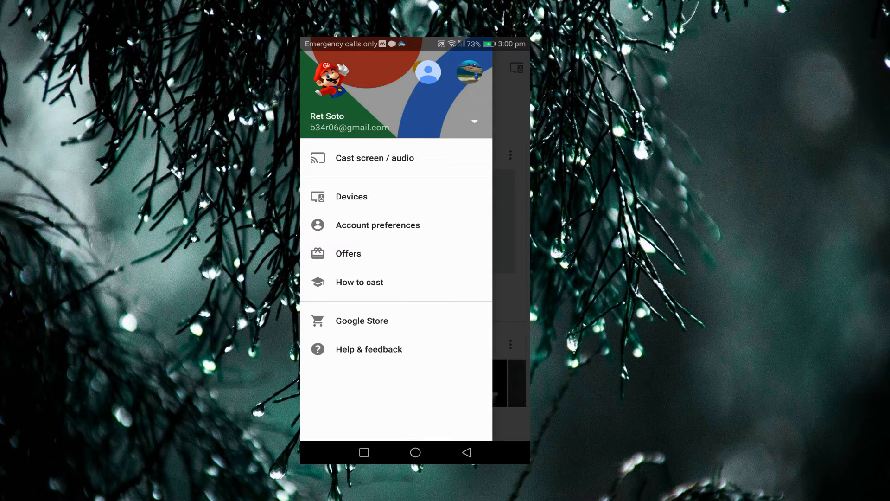
pyautogui.click(374, 158)
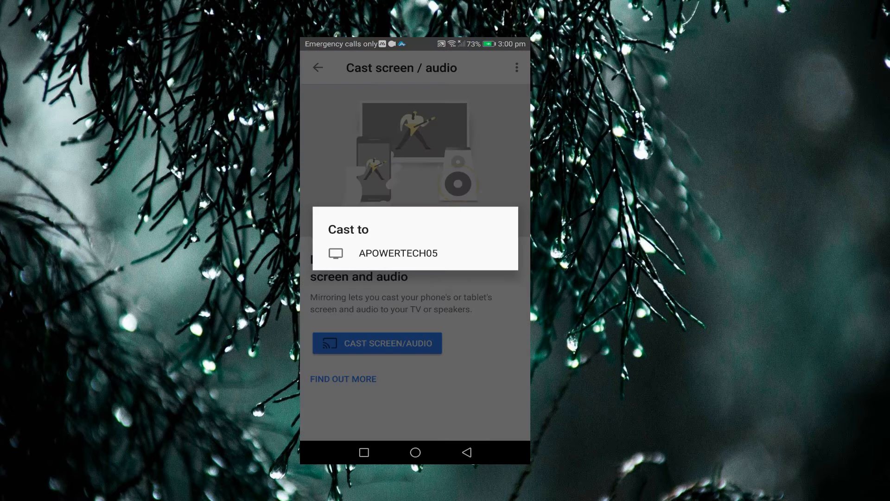
pyautogui.click(398, 254)
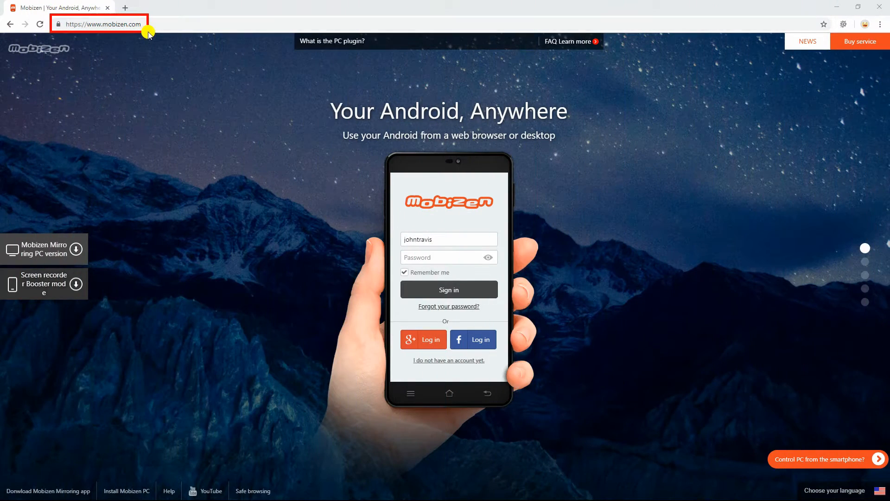
pyautogui.moveTo(57, 252)
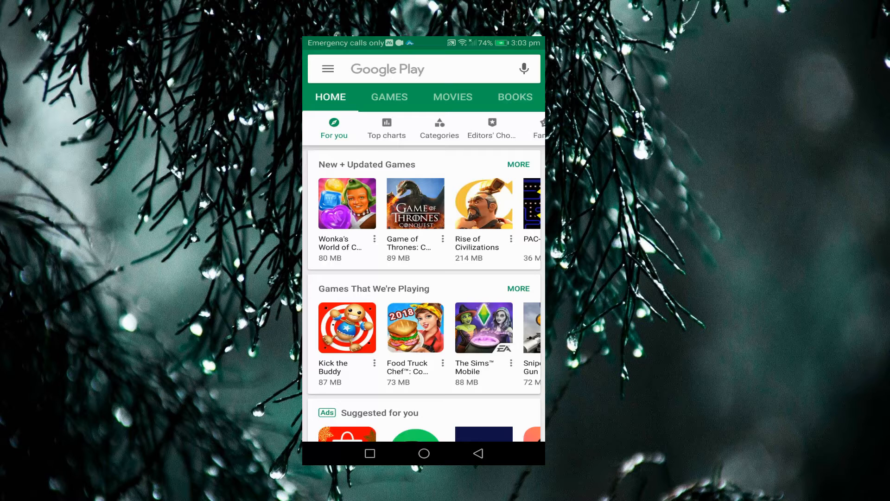
# Step: Search the Play Store for 'mobizen mirroring' and launch Mobizen Mirroring by RSUPPORT
pyautogui.click(410, 69)
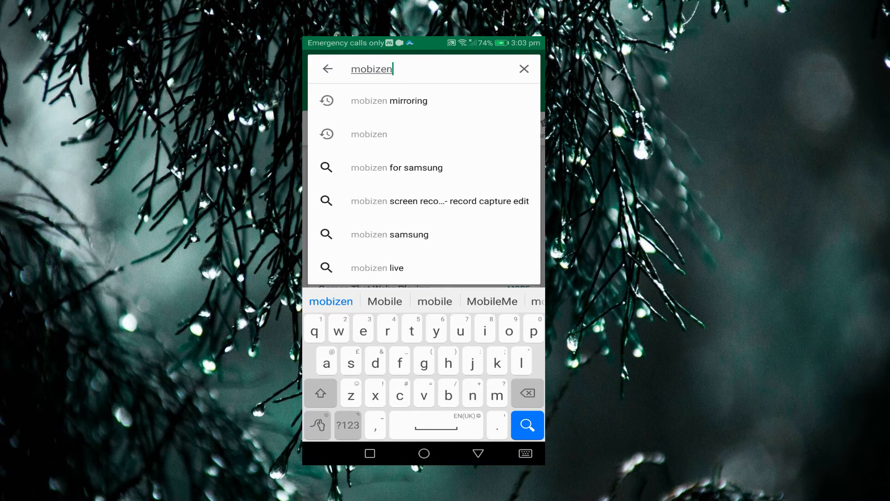
pyautogui.click(390, 101)
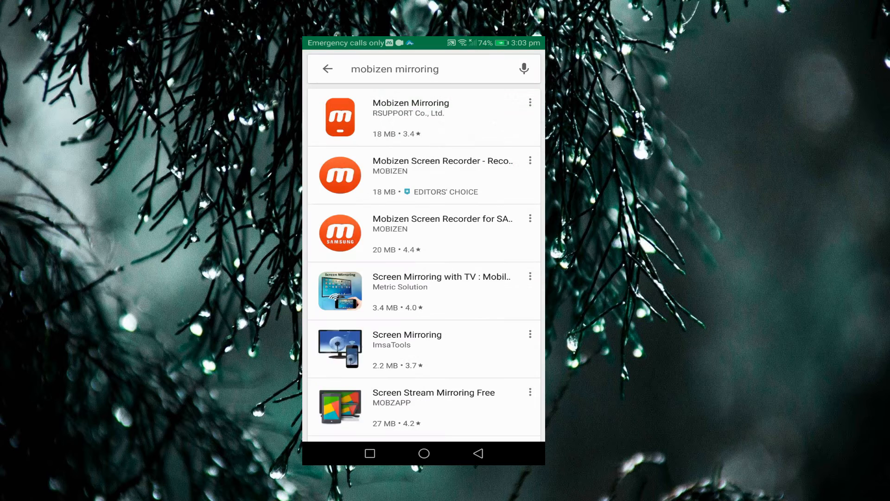
pyautogui.click(411, 116)
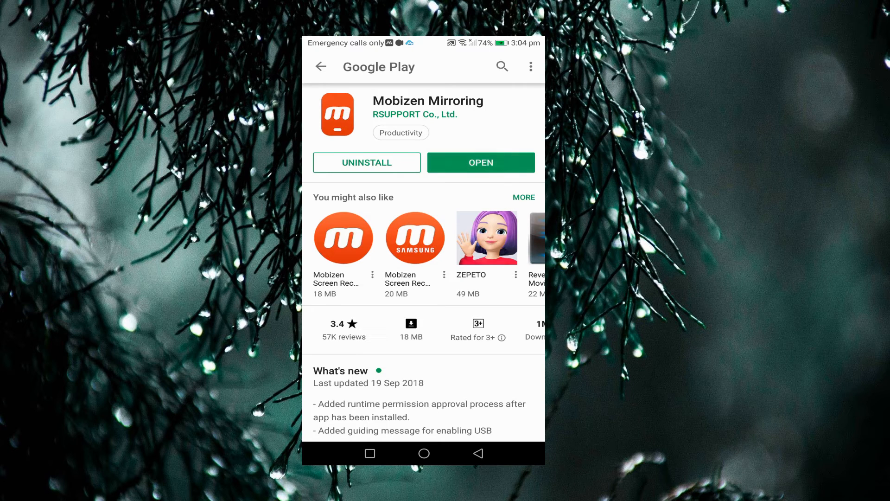
pyautogui.click(480, 162)
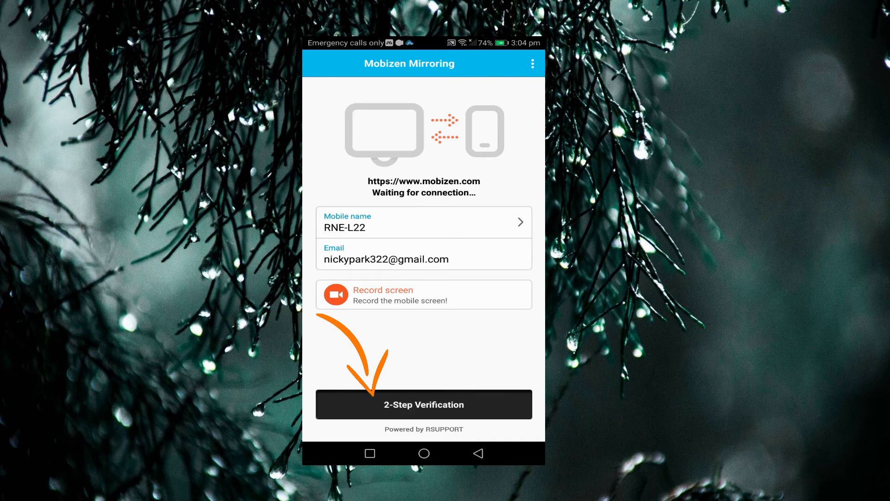
# Step: Start 2-Step Verification in Mobizen and bring up the keypad for the code field
pyautogui.click(423, 405)
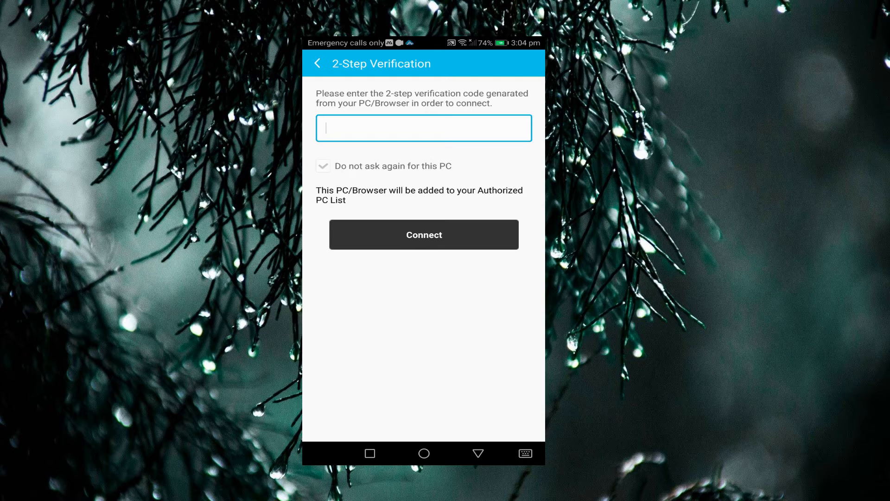
pyautogui.click(423, 127)
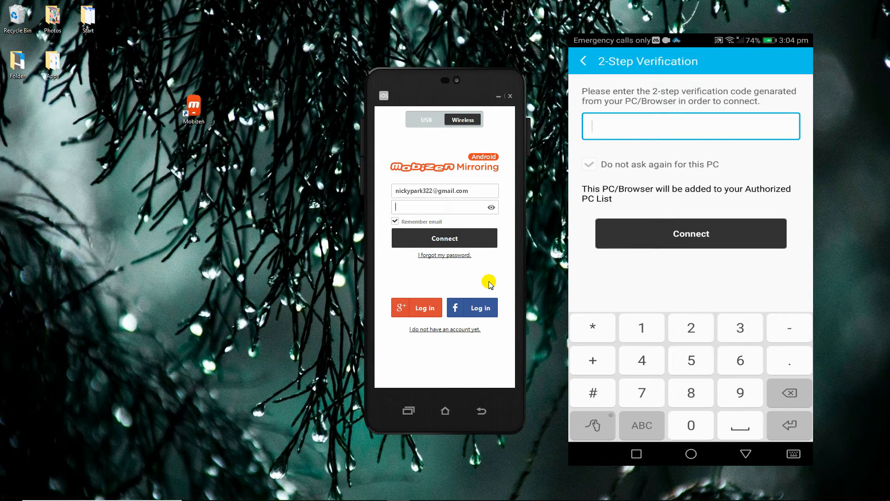
pyautogui.write('****')
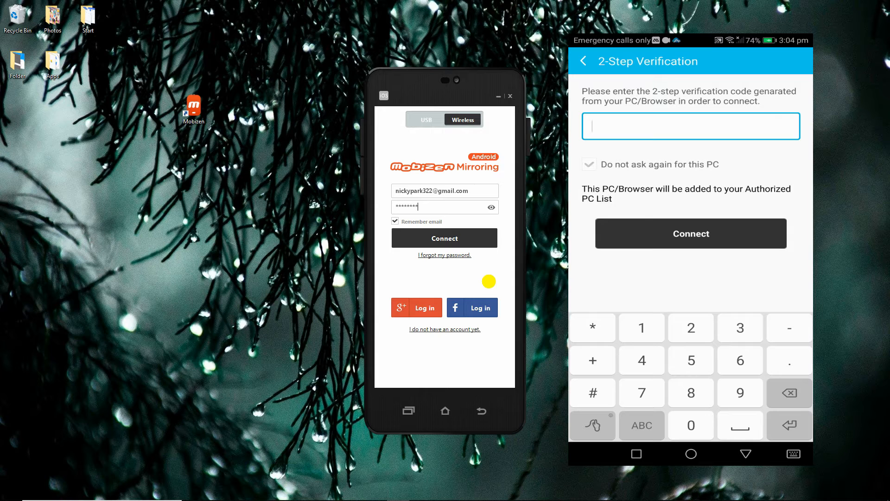
pyautogui.click(444, 239)
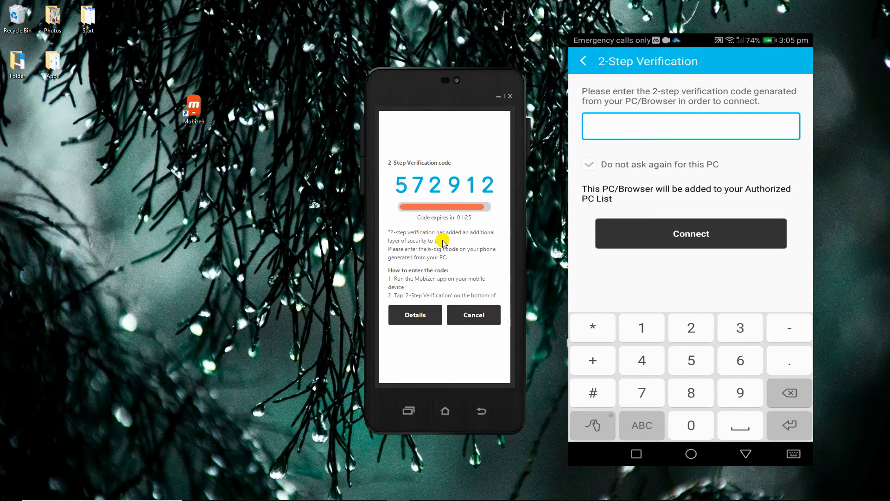
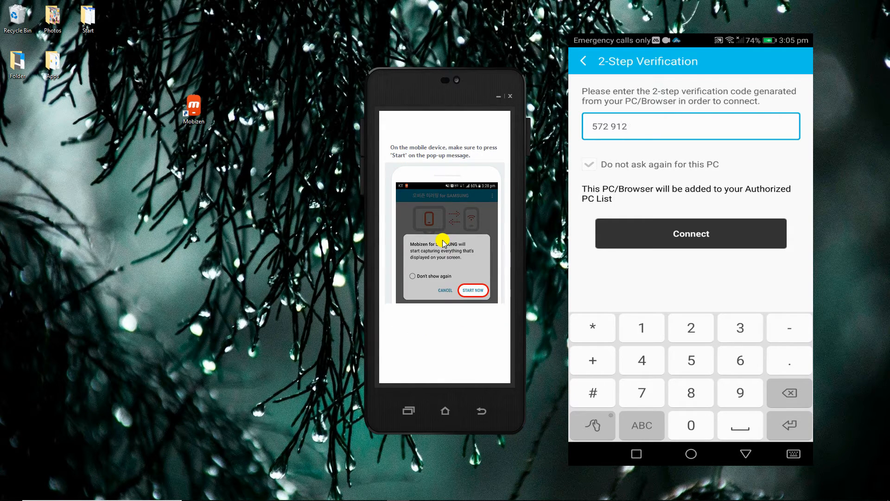
pyautogui.click(691, 233)
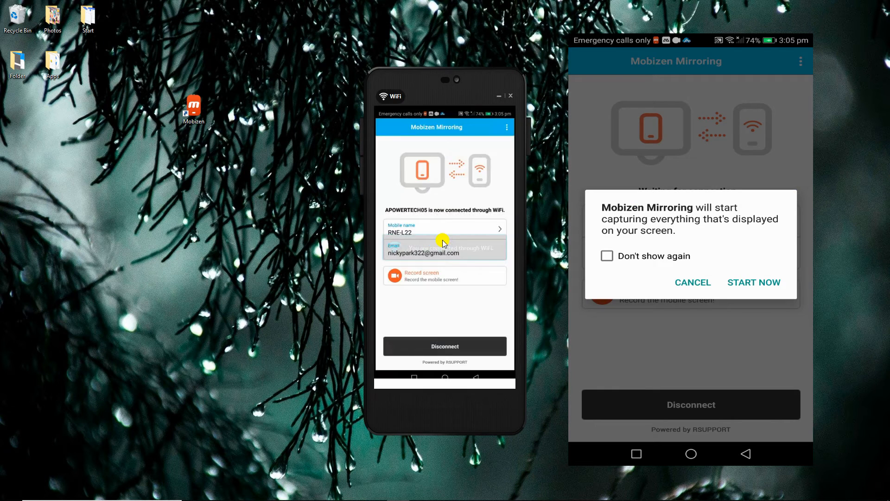
pyautogui.click(753, 282)
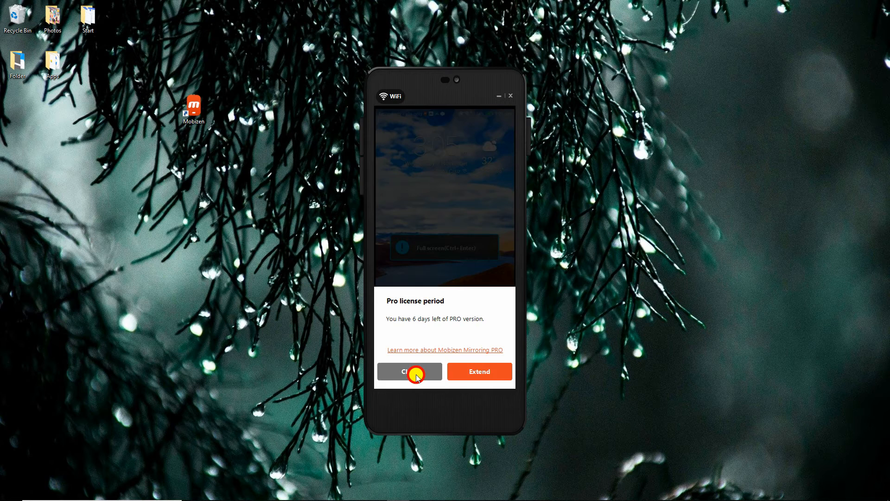
# Step: Close the Pro license popup, close the Mobile Games folder, return to Mobizen and Disconnect
pyautogui.click(409, 371)
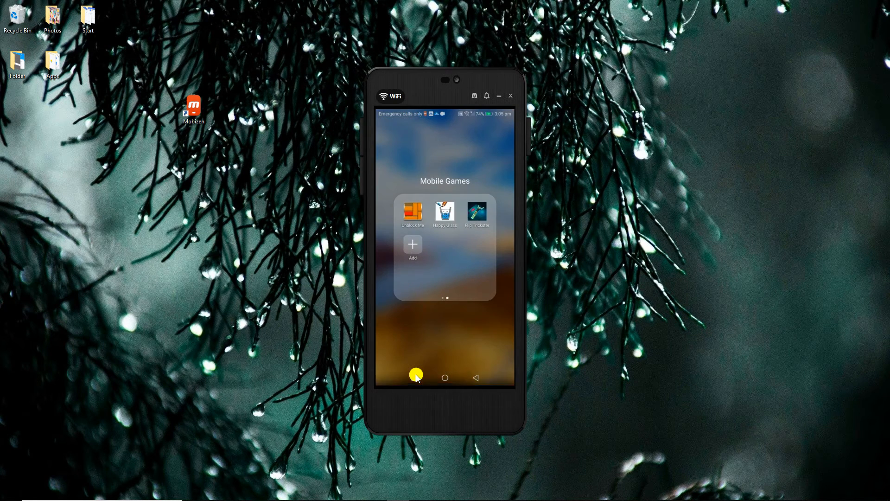
pyautogui.click(445, 213)
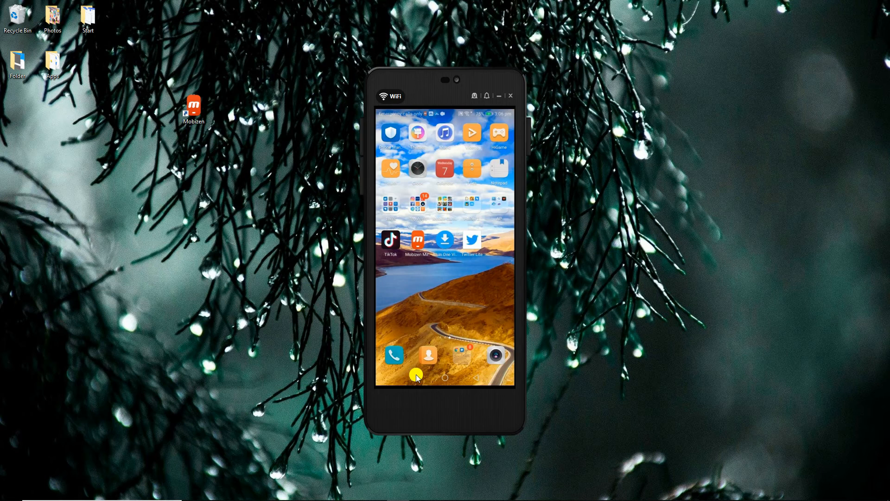
pyautogui.click(417, 239)
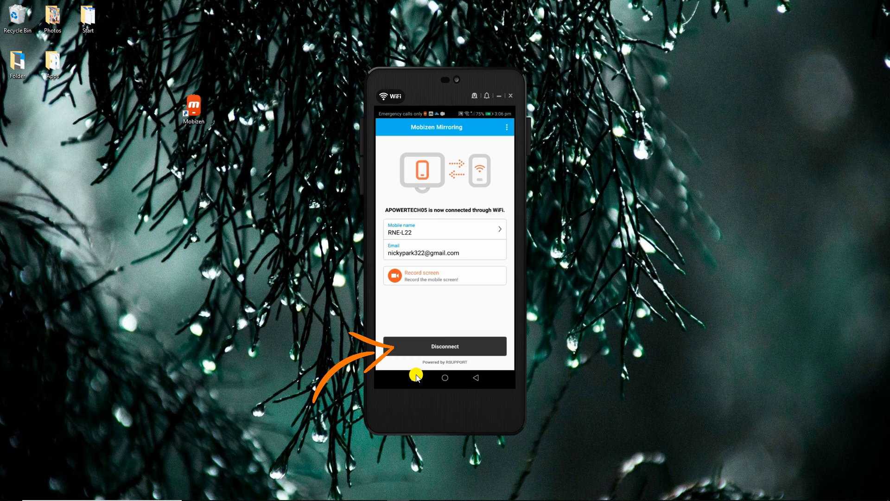
pyautogui.click(444, 346)
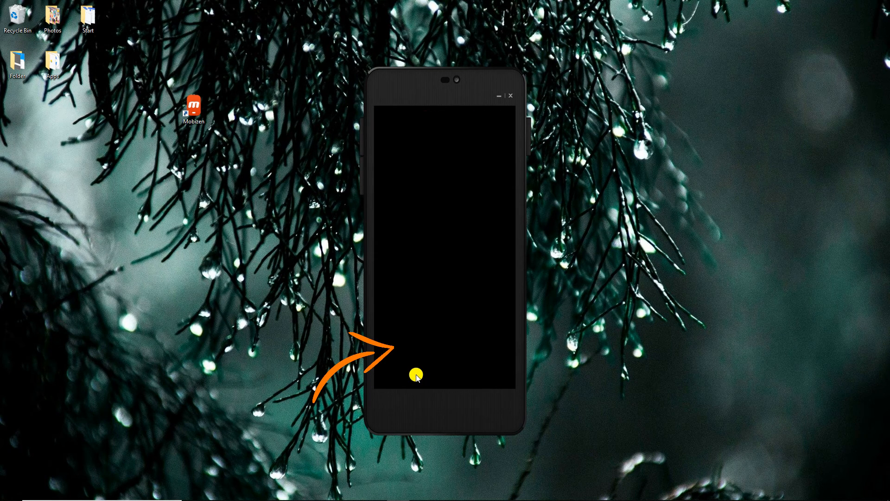